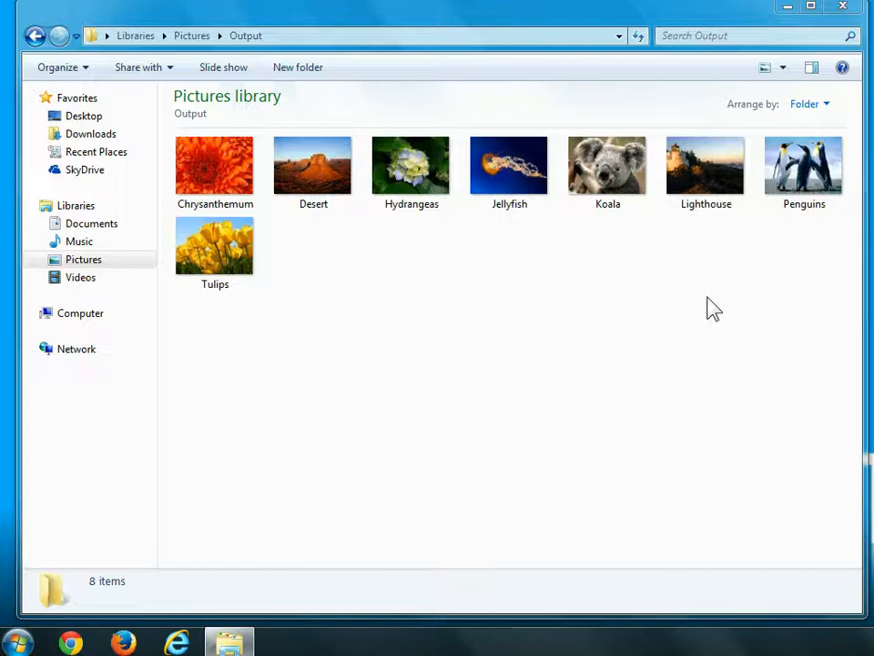
pyautogui.moveTo(278, 47)
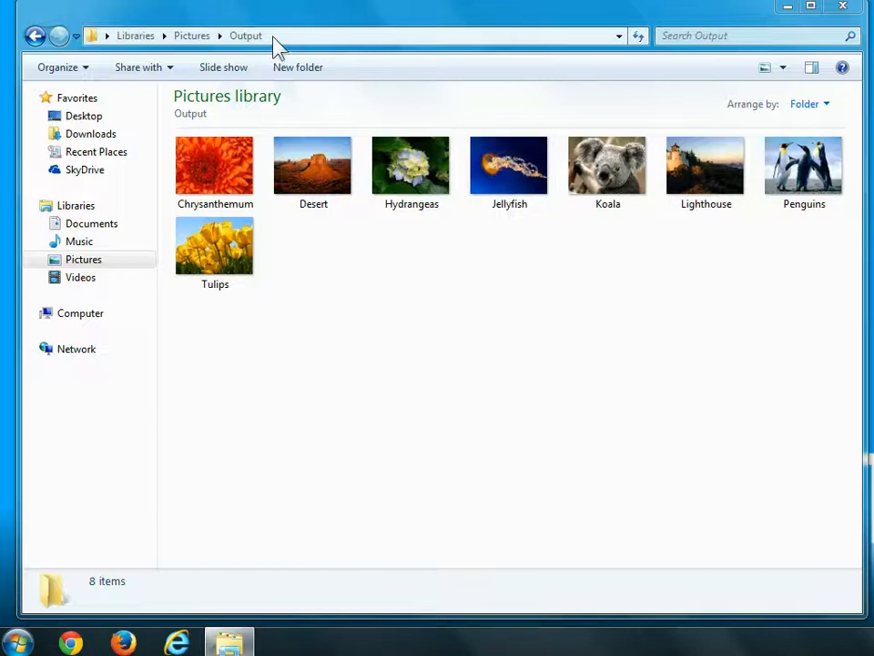
pyautogui.moveTo(289, 61)
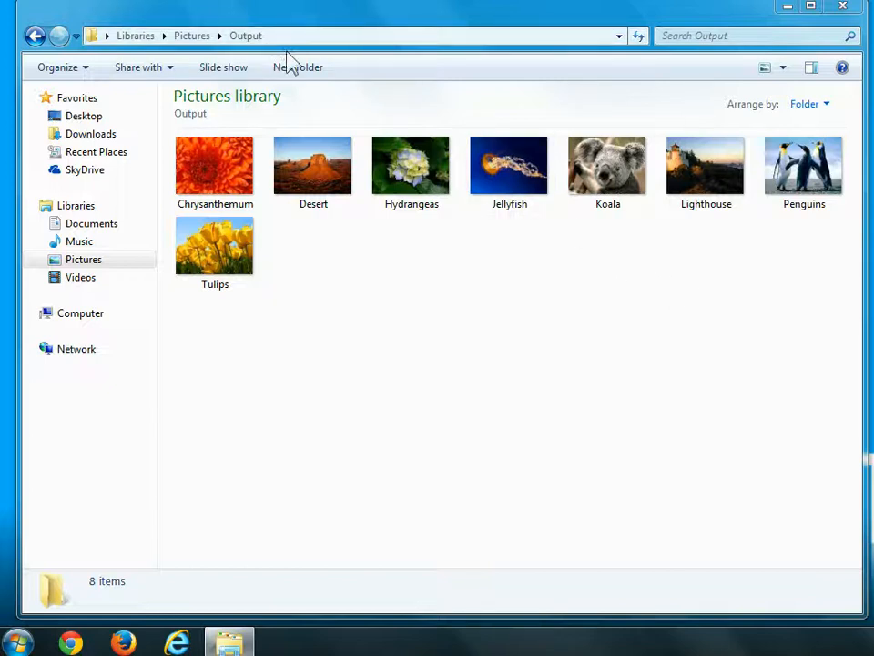
pyautogui.moveTo(474, 340)
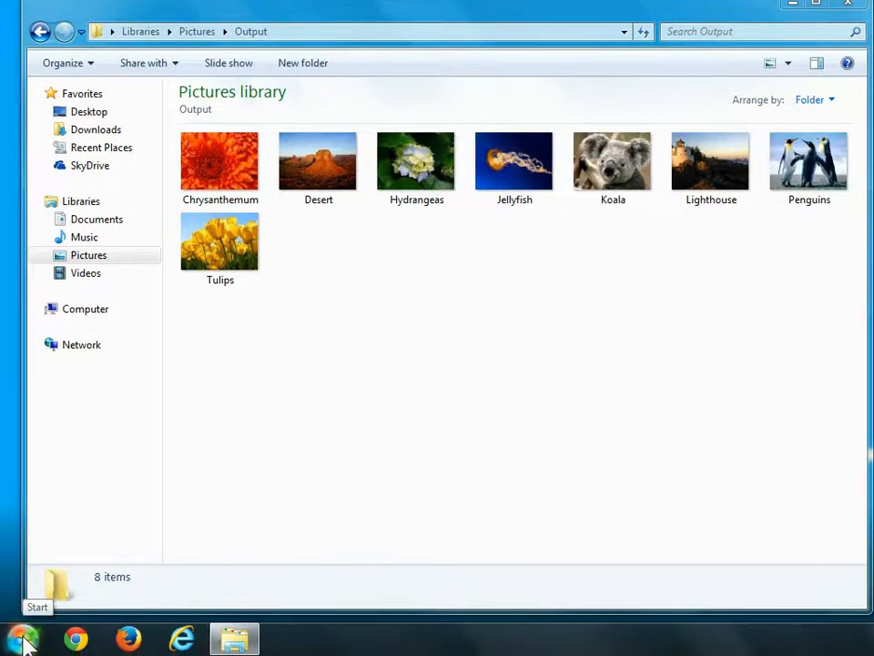
# Step: Launch Photoshop Elements 13 from the Start menu and enter the Photo Editor
pyautogui.click(20, 639)
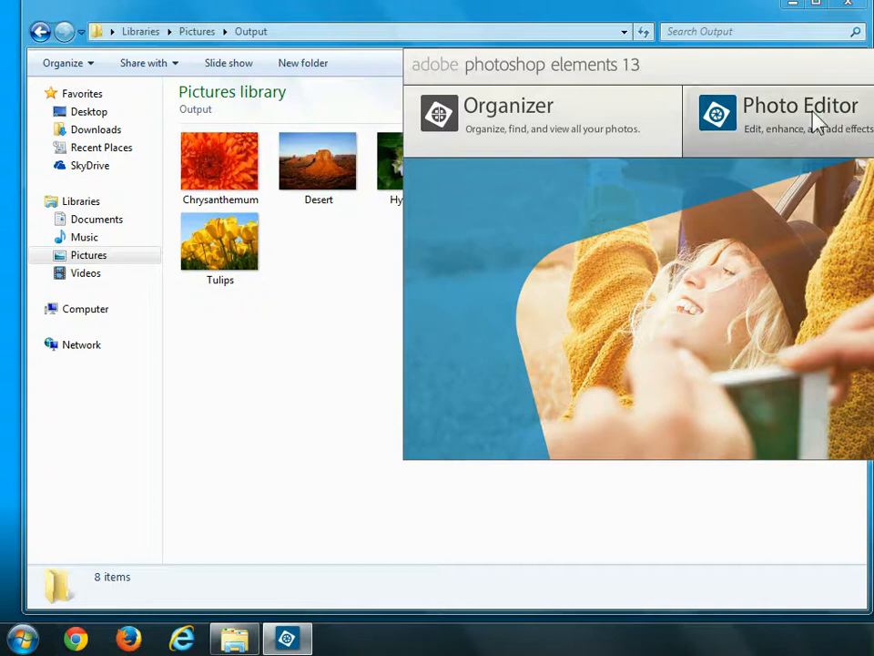
pyautogui.click(800, 105)
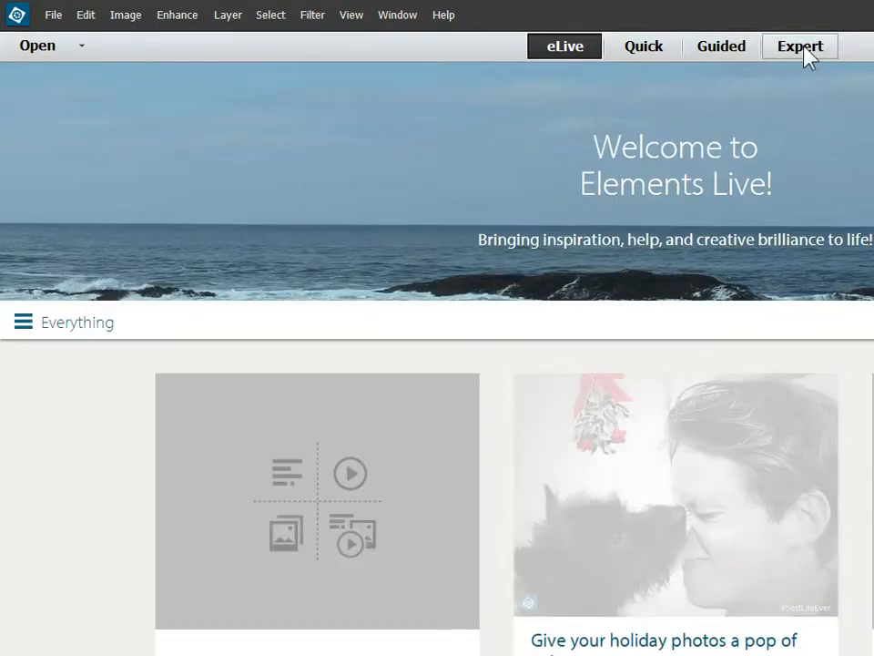
# Step: Switch the editor to Expert mode and show the File menu
pyautogui.click(800, 46)
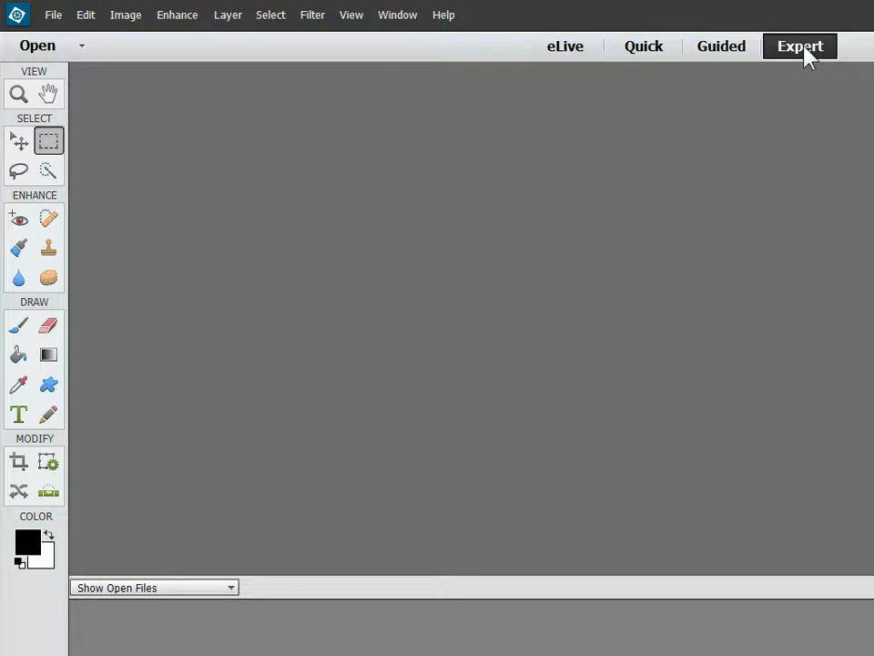
pyautogui.moveTo(779, 93)
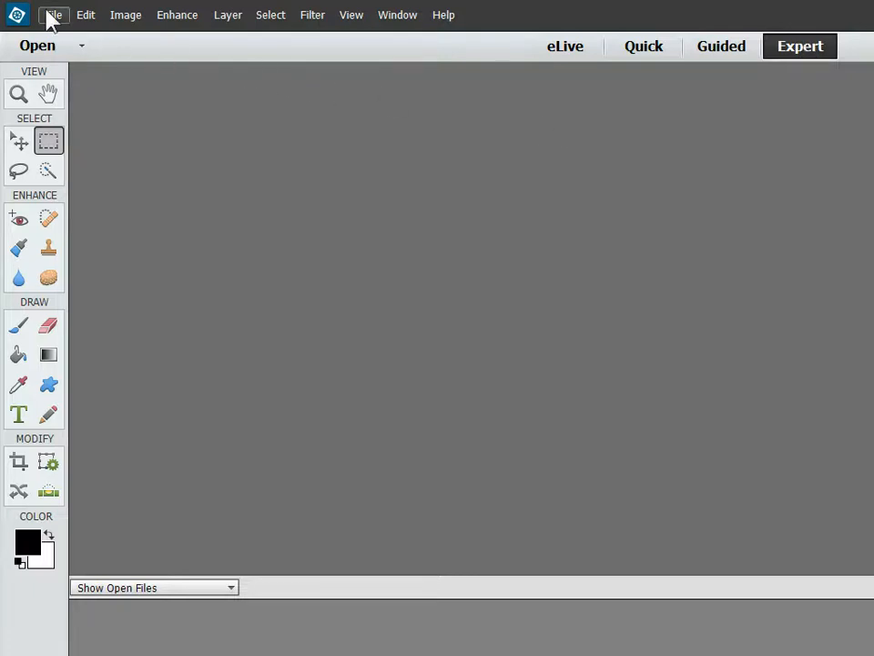
pyautogui.click(53, 15)
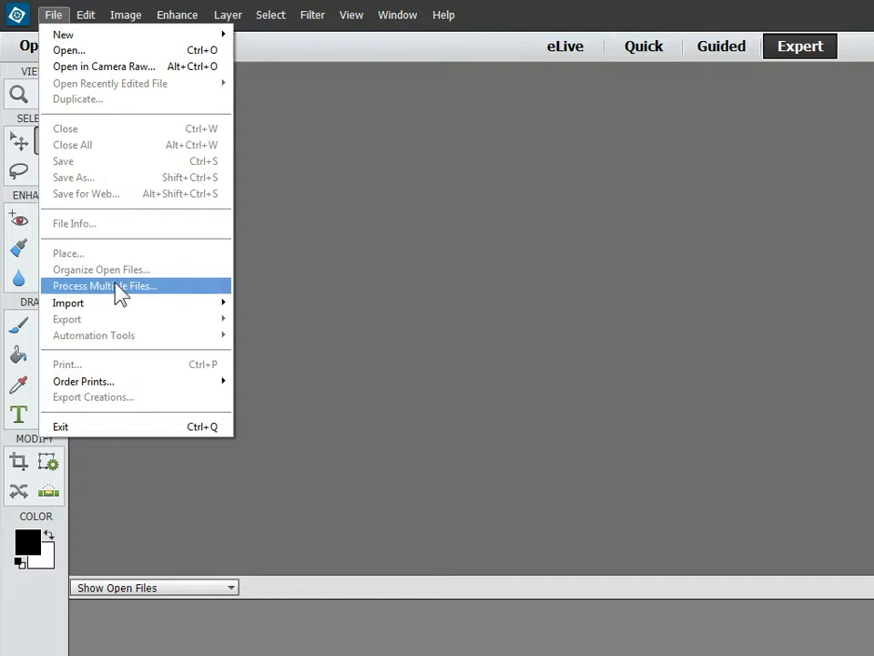
# Step: Set up Process Multiple Files with My Pictures > Output as the source folder
pyautogui.click(104, 285)
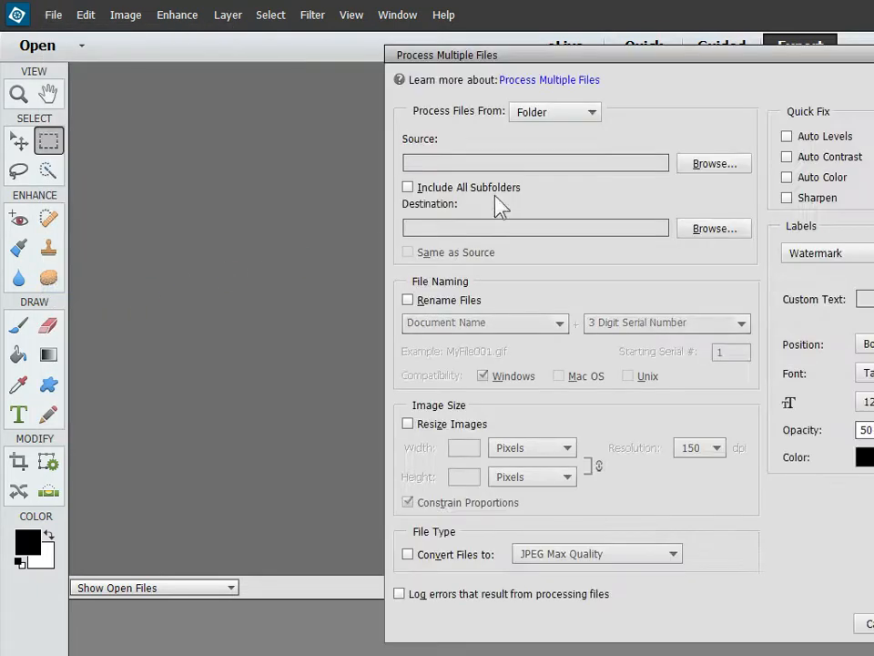
pyautogui.moveTo(609, 153)
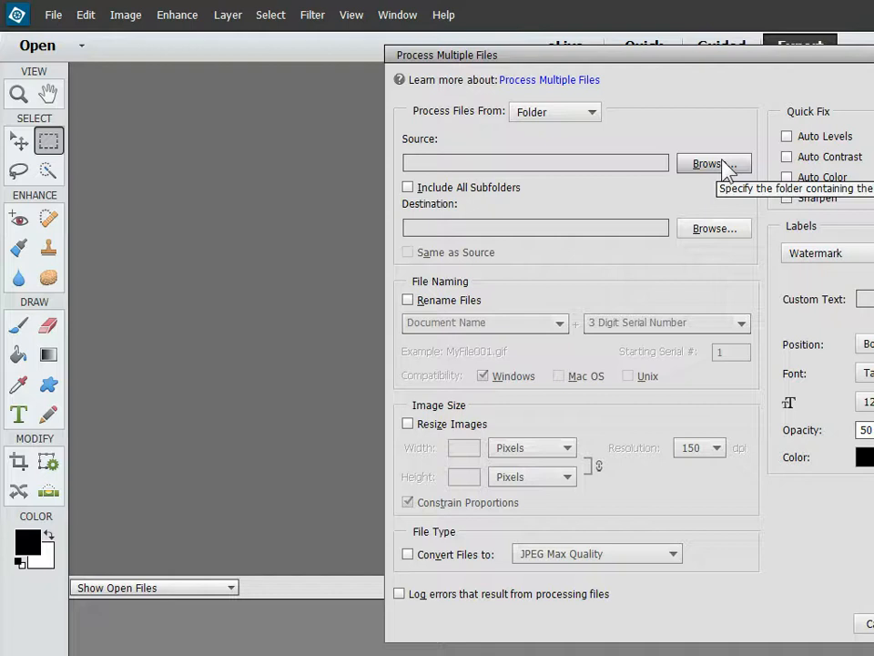
pyautogui.click(713, 163)
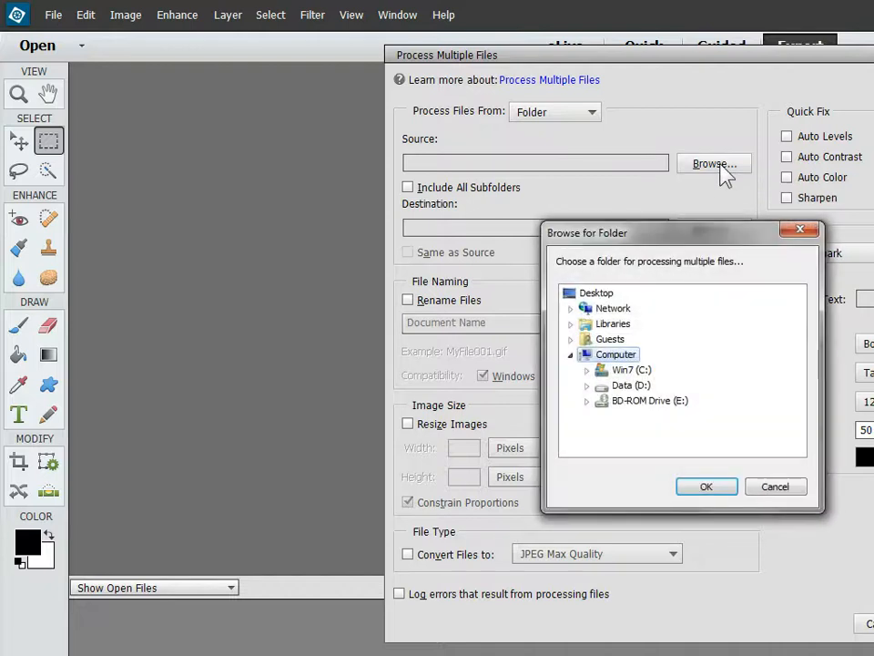
pyautogui.click(571, 323)
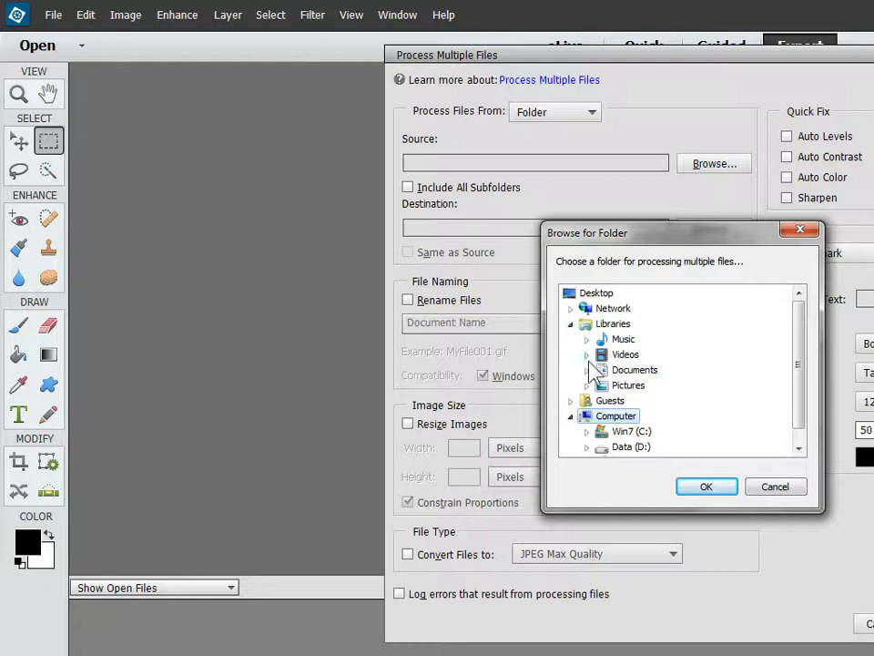
pyautogui.click(586, 385)
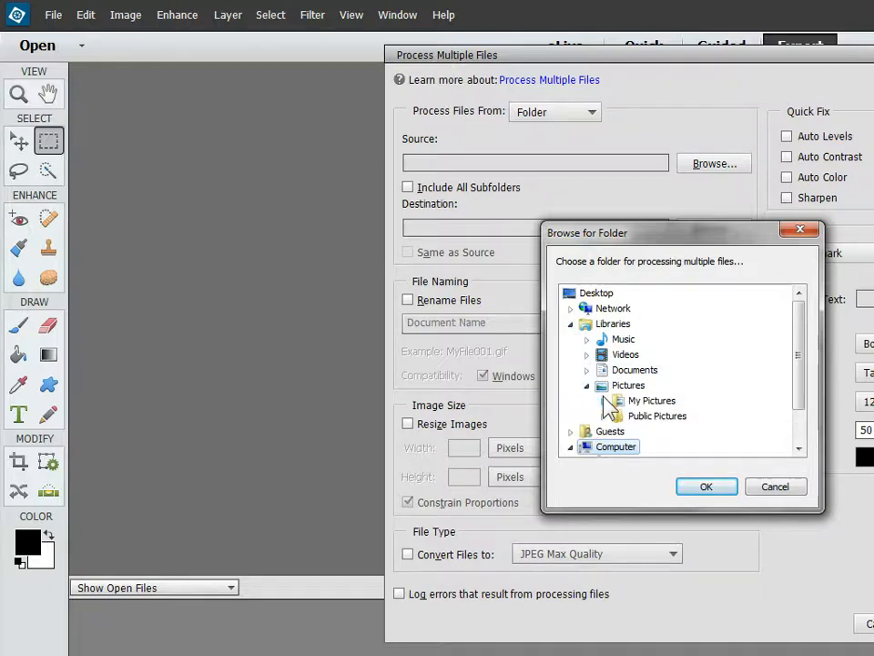
pyautogui.click(602, 401)
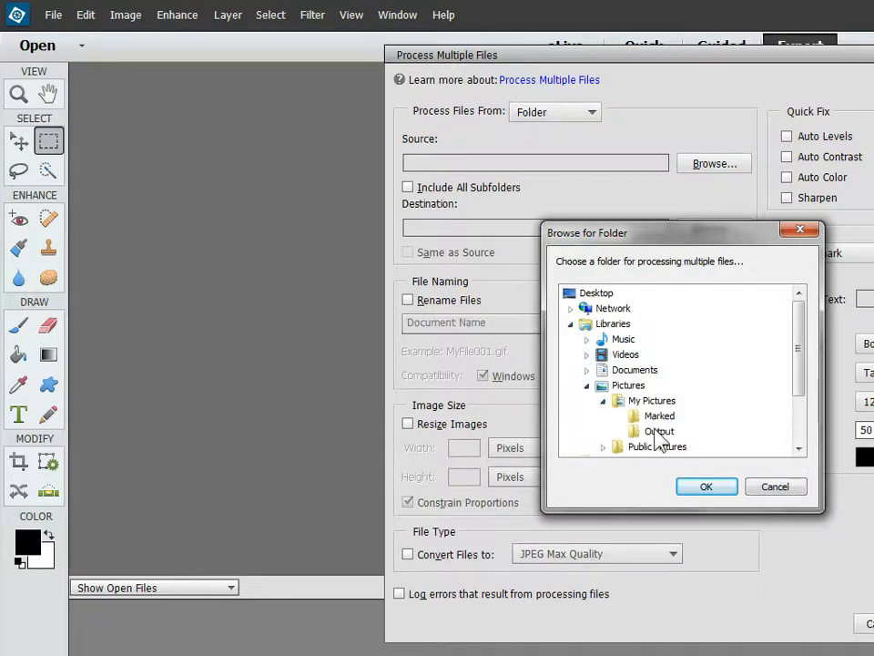
pyautogui.click(657, 431)
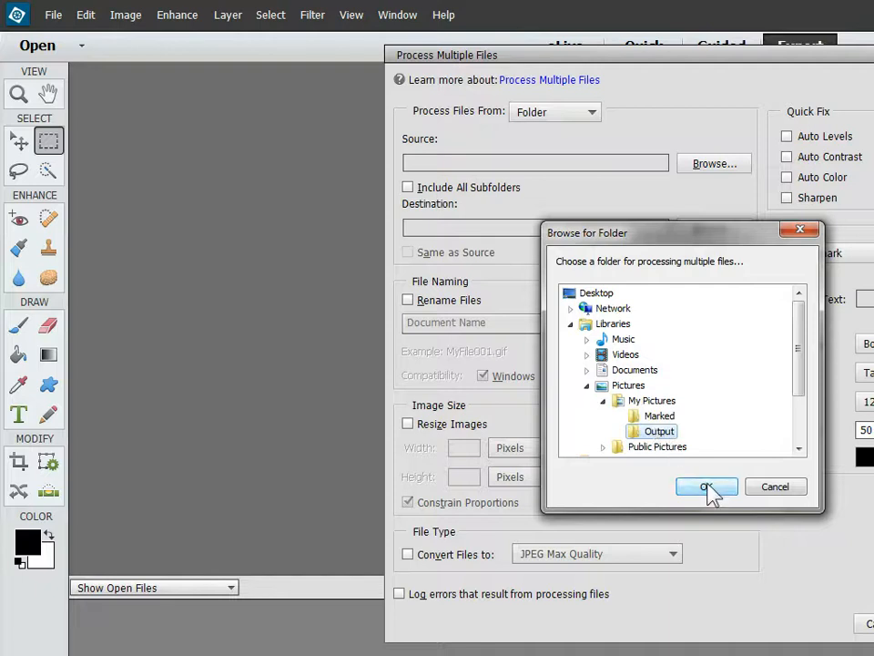
pyautogui.click(707, 486)
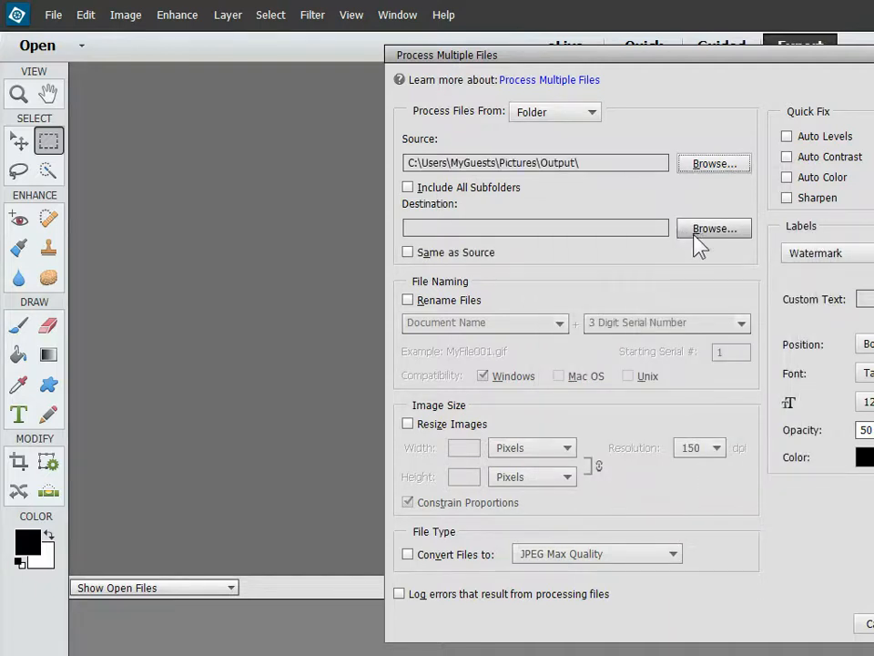
# Step: Pick My Pictures > Marked as the batch destination folder
pyautogui.click(713, 228)
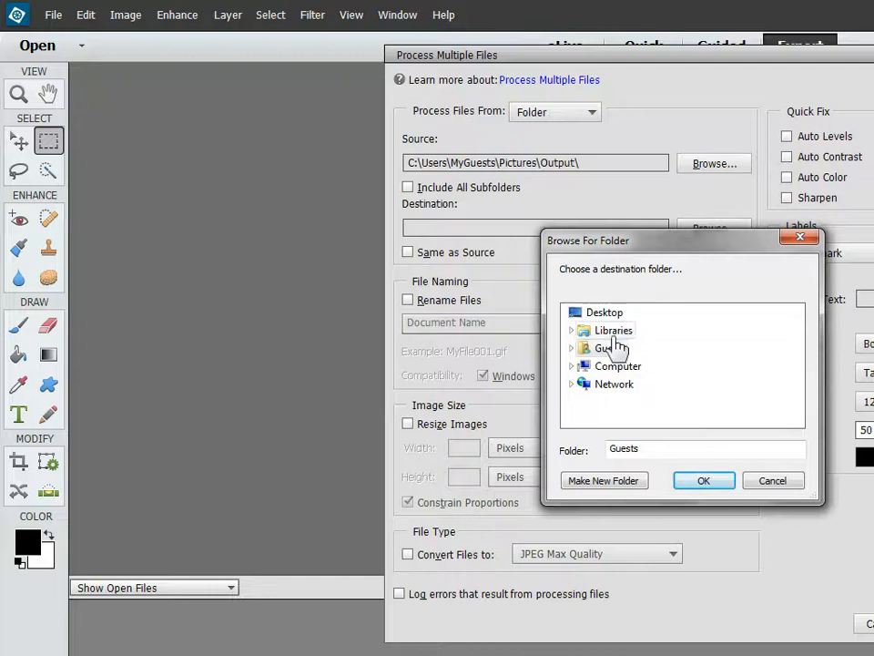
pyautogui.click(572, 329)
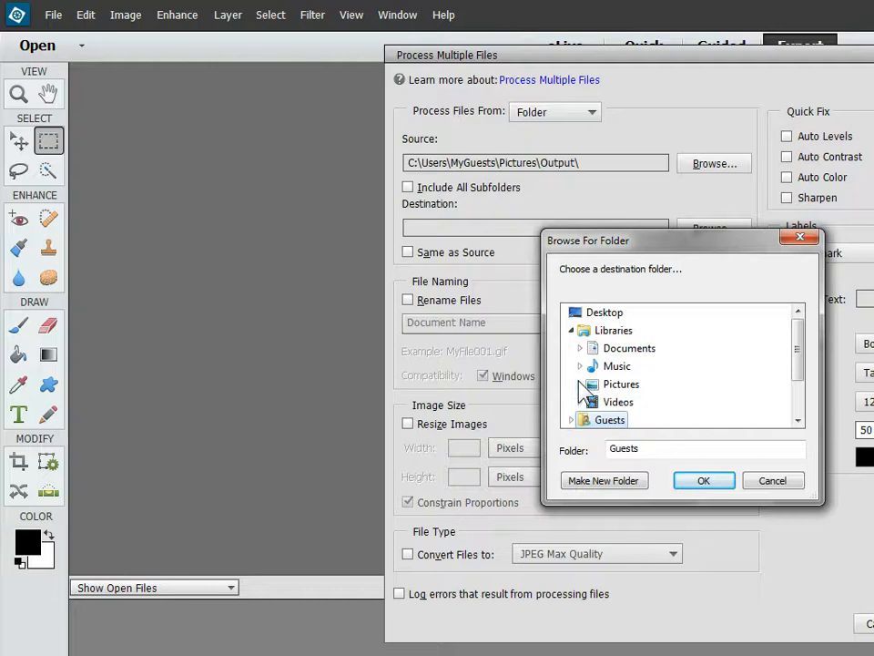
pyautogui.click(594, 384)
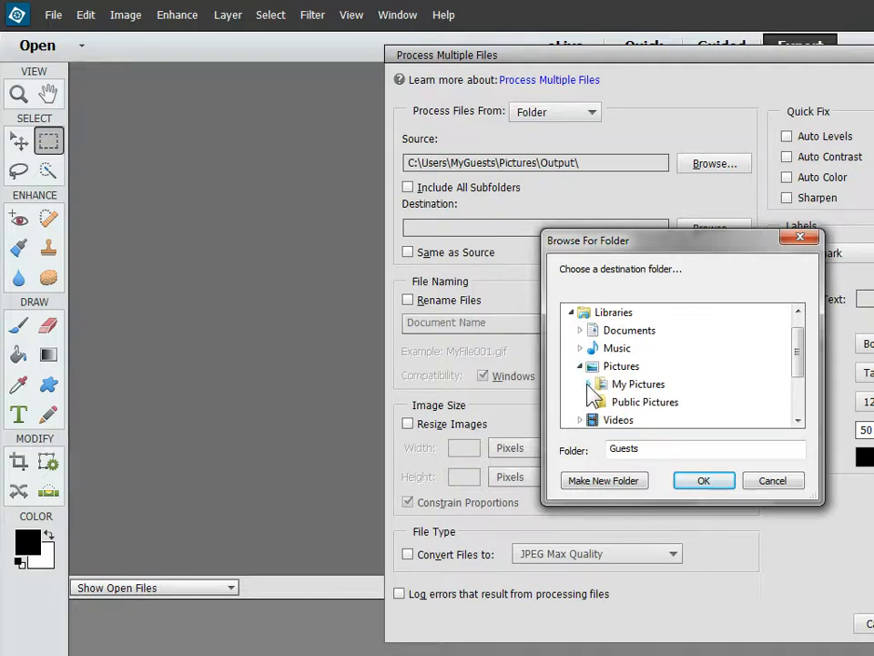
pyautogui.click(630, 383)
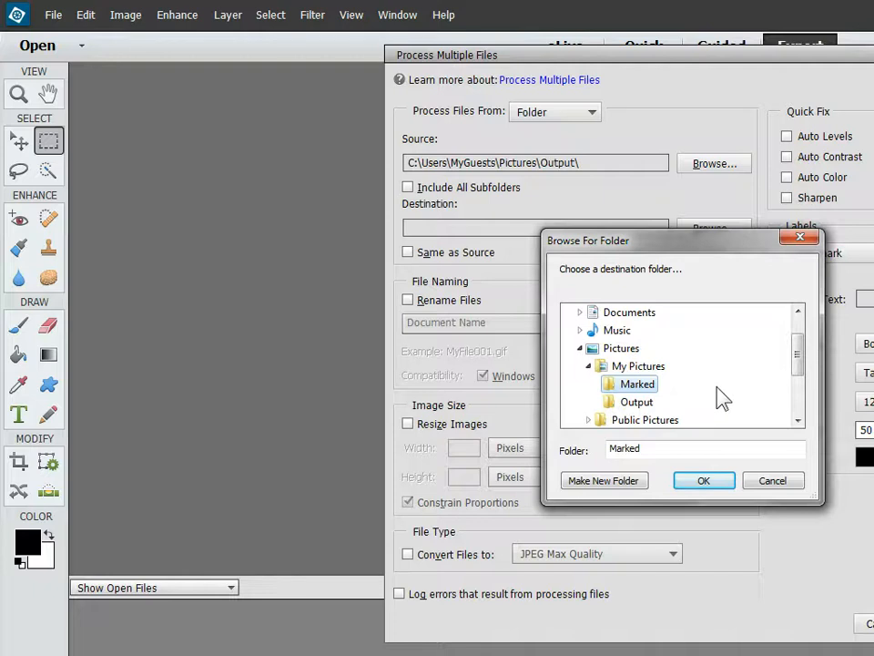
pyautogui.click(703, 480)
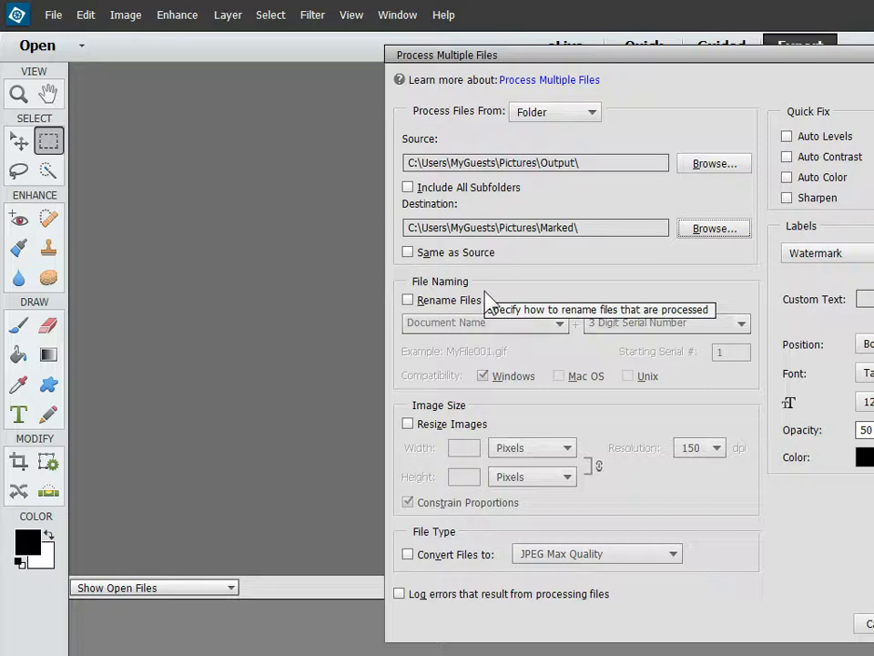
pyautogui.moveTo(409, 428)
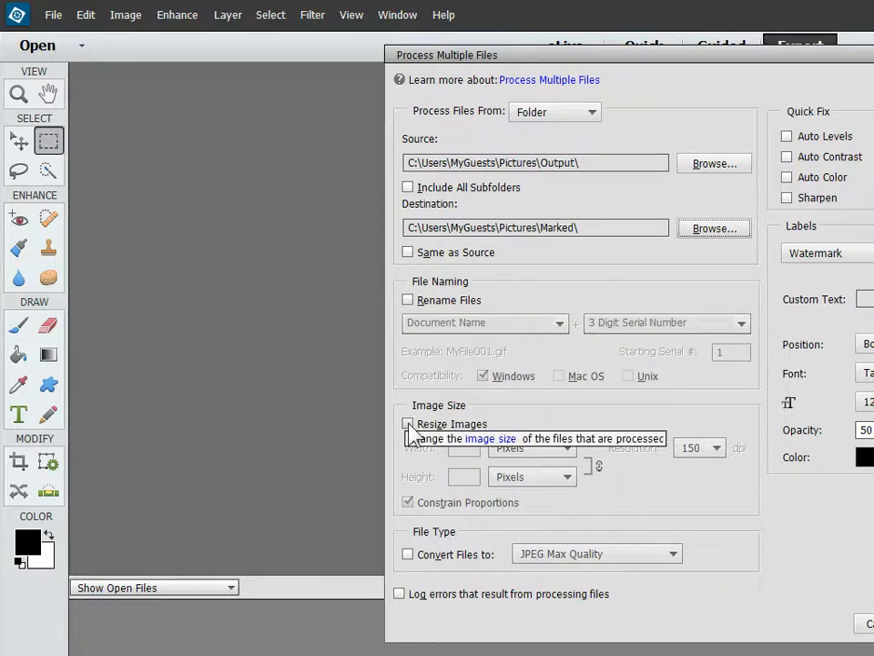
# Step: Turn on Resize Images for the batch, at 1280 pixels wide
pyautogui.click(408, 423)
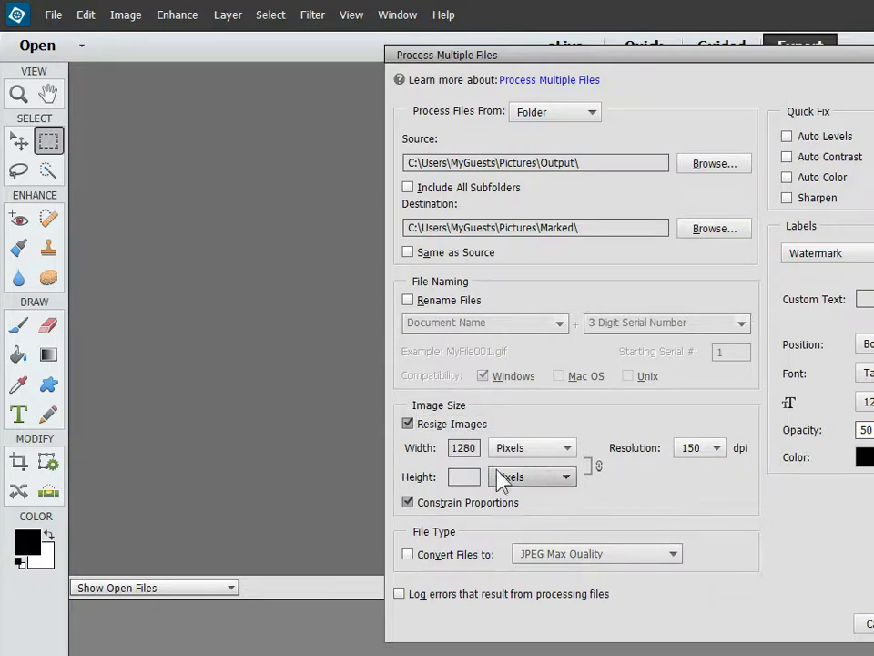
pyautogui.moveTo(483, 473)
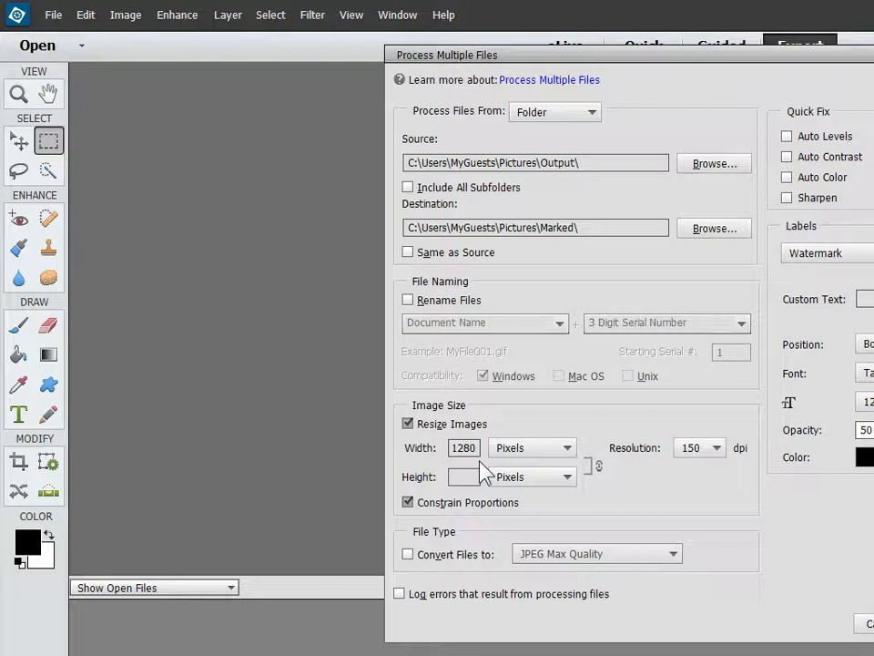
pyautogui.moveTo(697, 489)
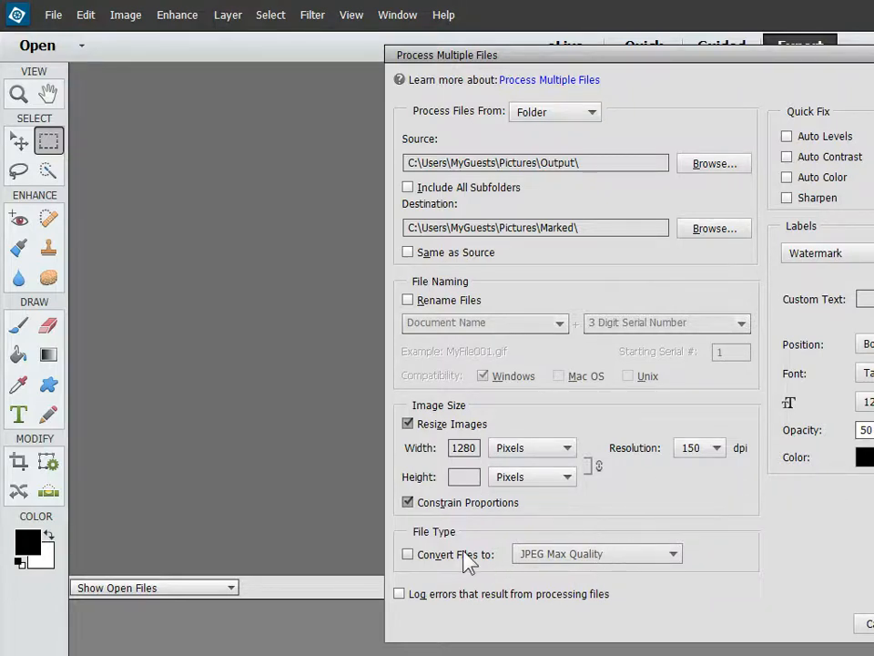
pyautogui.moveTo(861, 290)
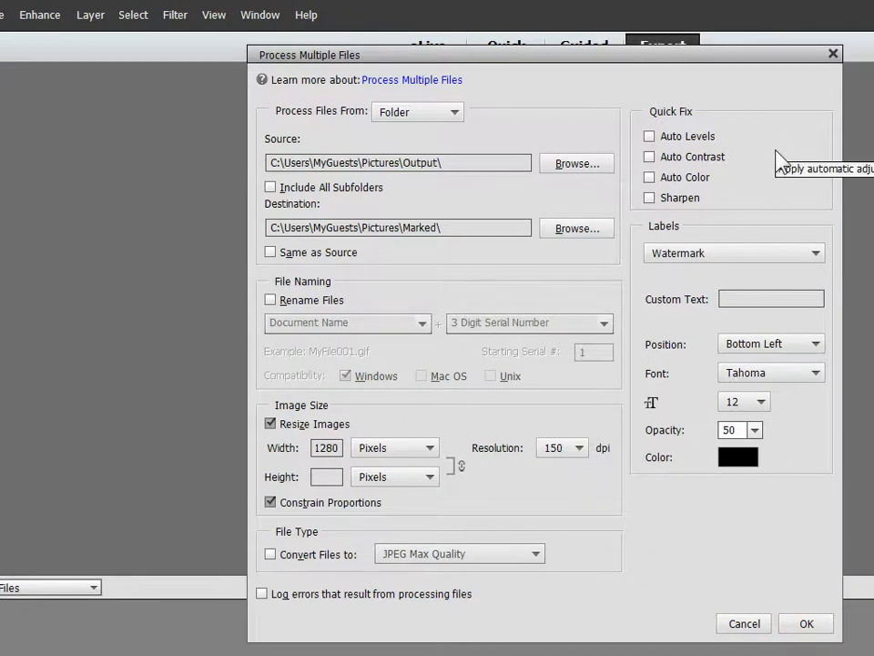
pyautogui.moveTo(711, 233)
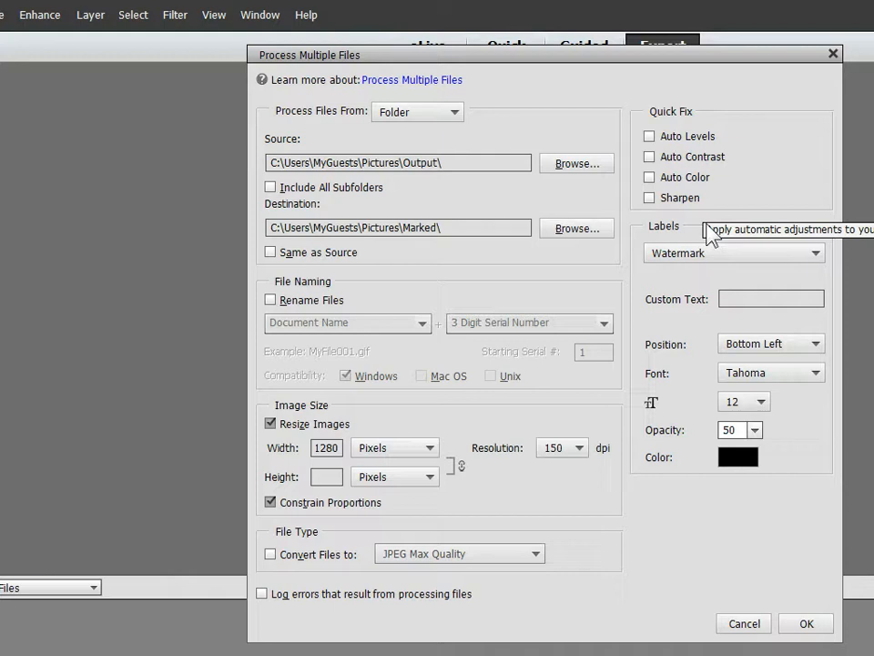
pyautogui.moveTo(712, 271)
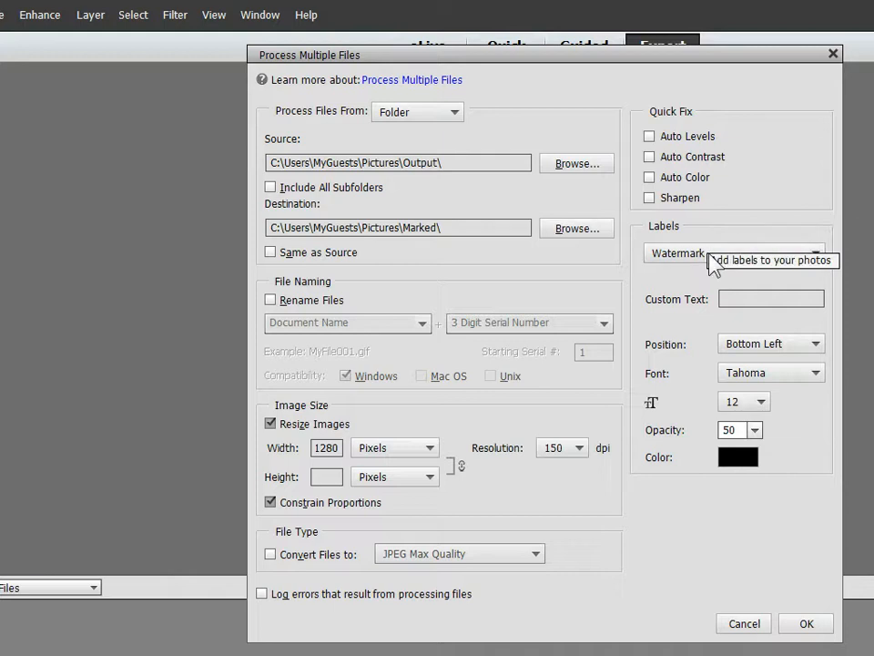
pyautogui.moveTo(739, 299)
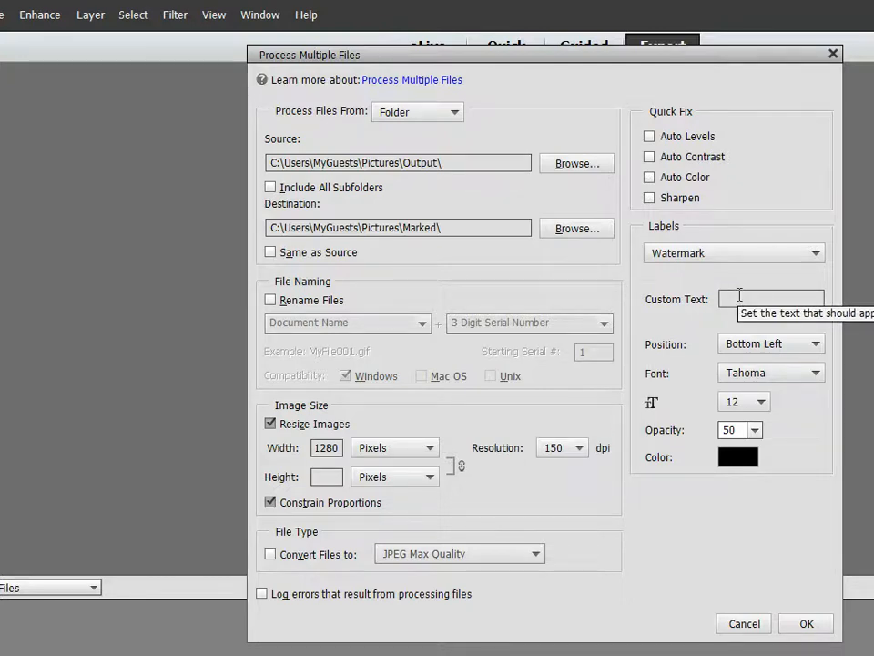
# Step: Enter 'Copyright John Navas' as the watermark custom text and show the Position choices
pyautogui.write('Copyright John Navas')
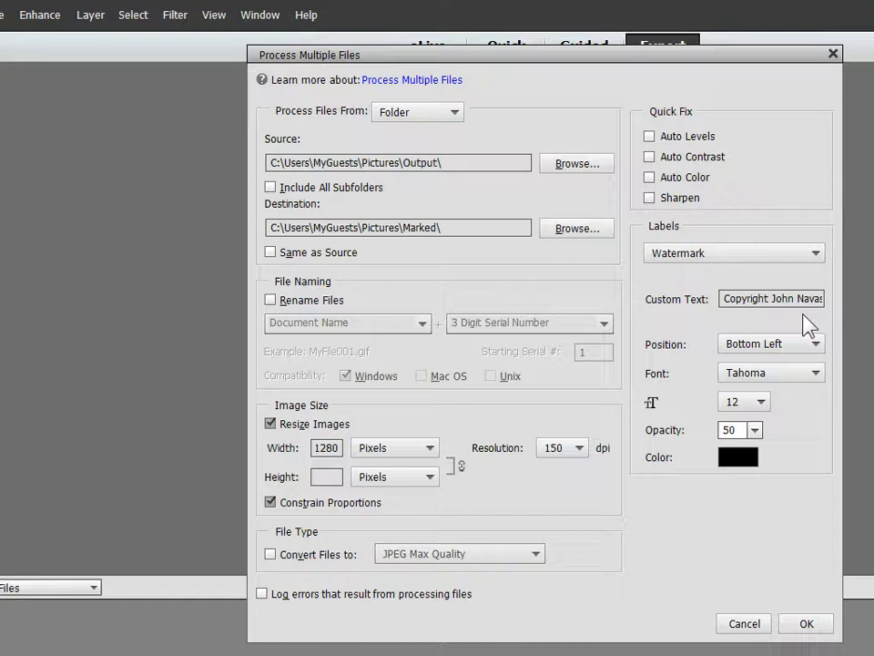
pyautogui.click(813, 344)
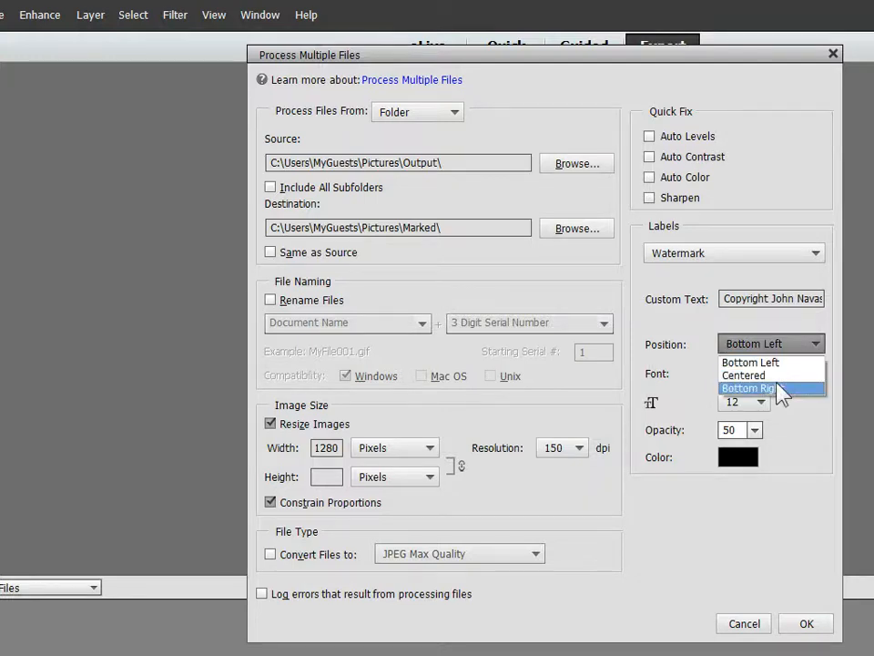
# Step: Position the watermark bottom right and set its opacity to 75
pyautogui.click(746, 388)
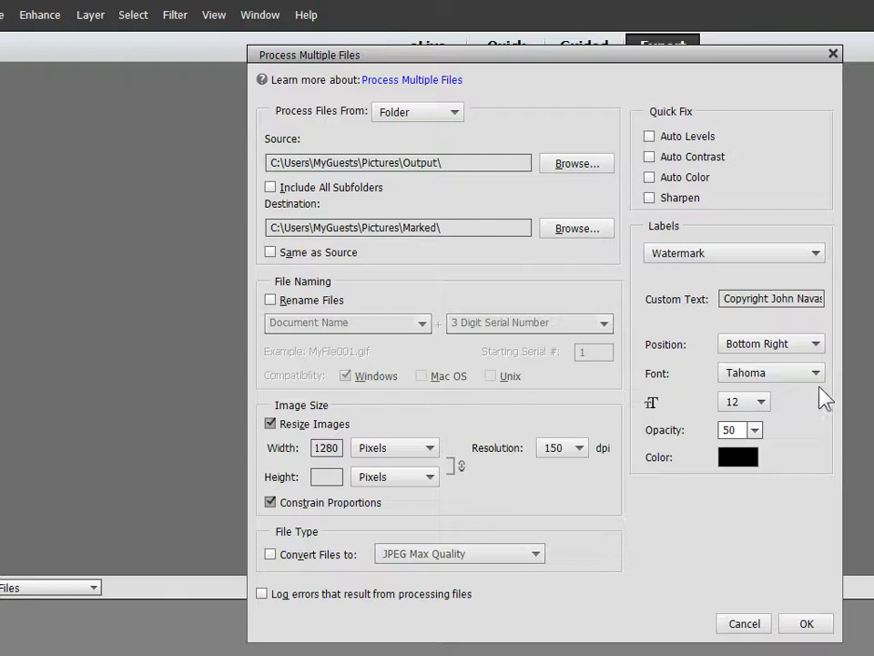
pyautogui.moveTo(801, 378)
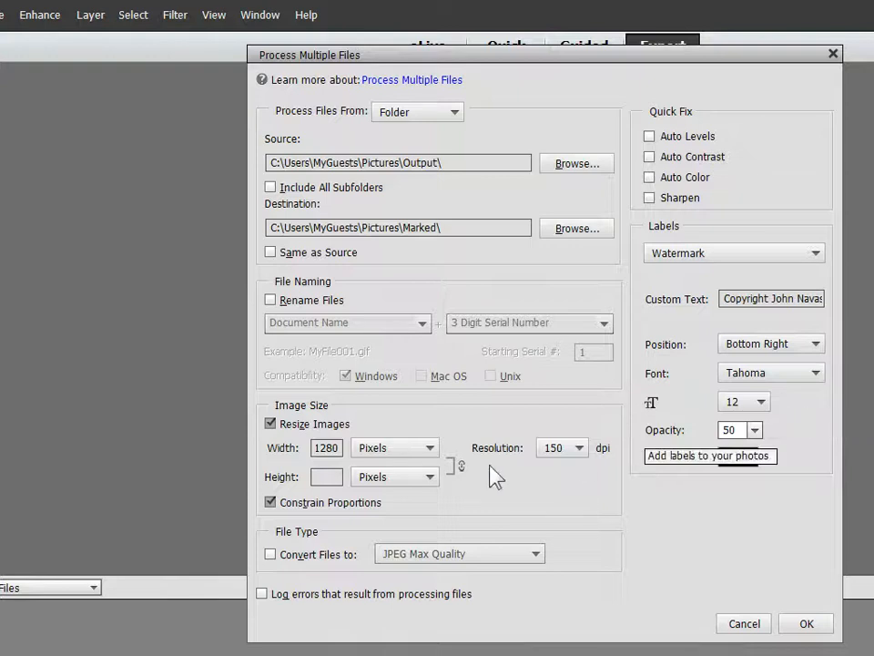
pyautogui.moveTo(669, 453)
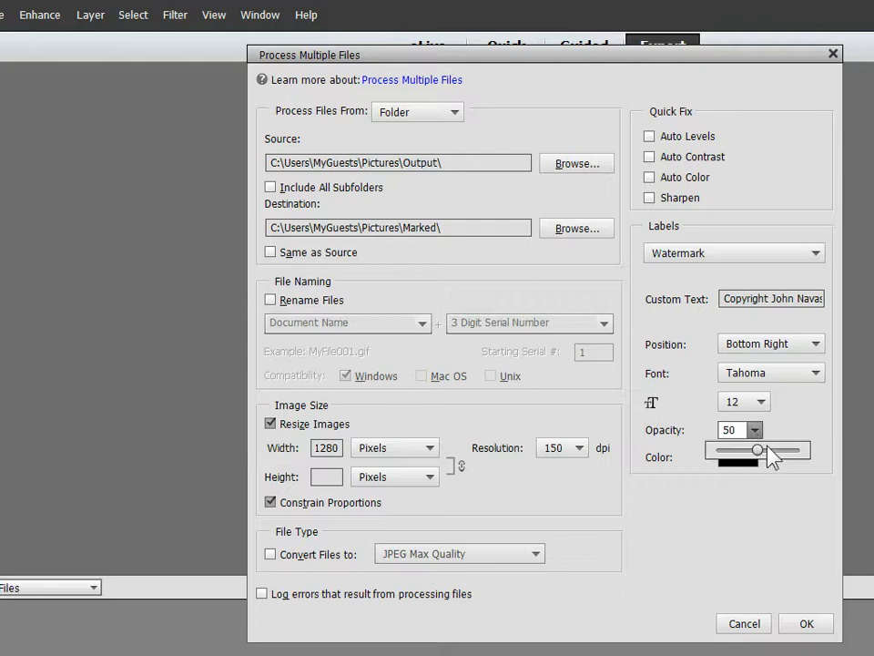
pyautogui.moveTo(757, 450); pyautogui.dragTo(785, 450)
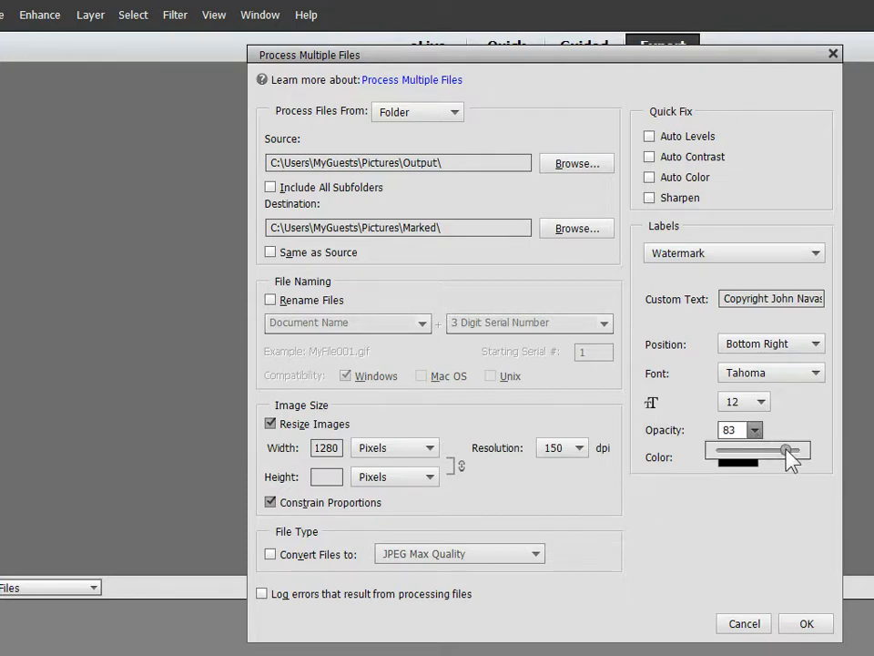
pyautogui.moveTo(788, 450); pyautogui.dragTo(779, 450)
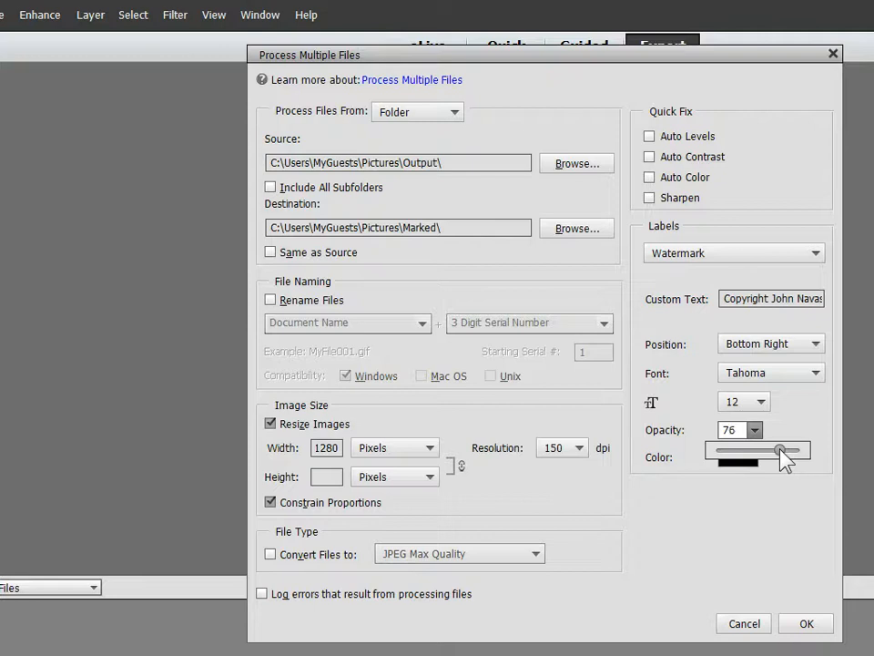
pyautogui.moveTo(781, 450); pyautogui.dragTo(779, 450)
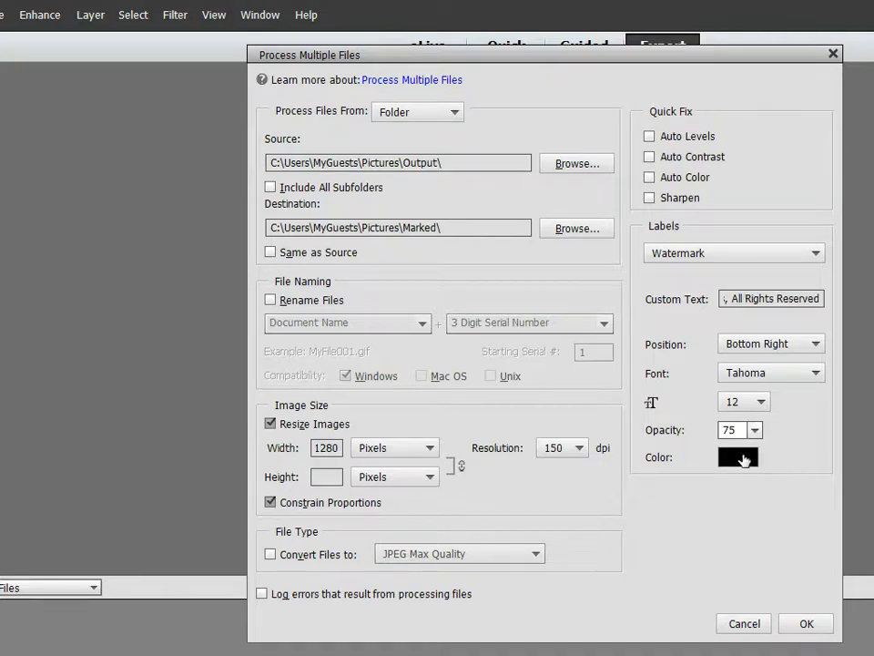
# Step: Change the watermark text colour to white (ffffff)
pyautogui.click(738, 456)
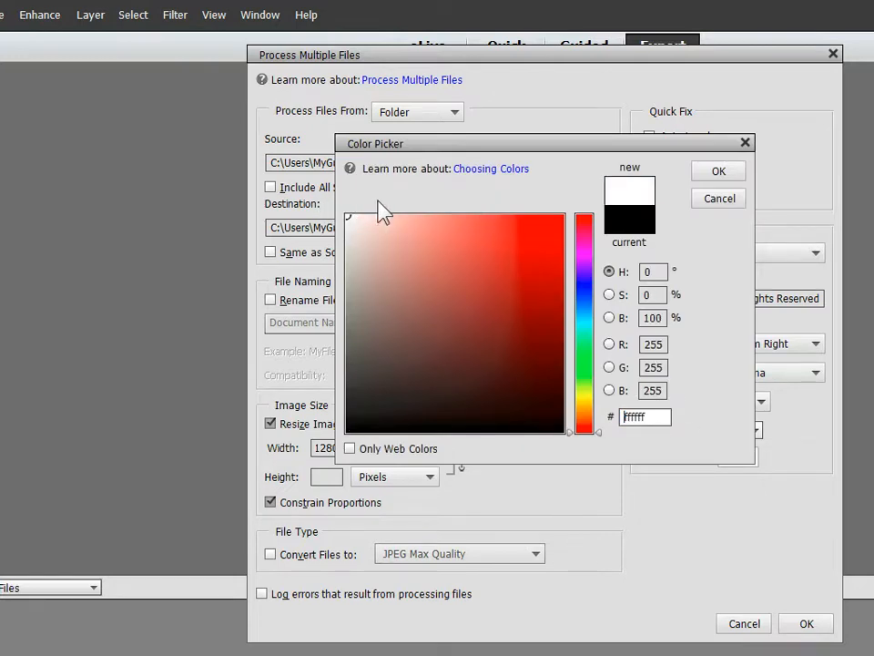
pyautogui.moveTo(551, 226)
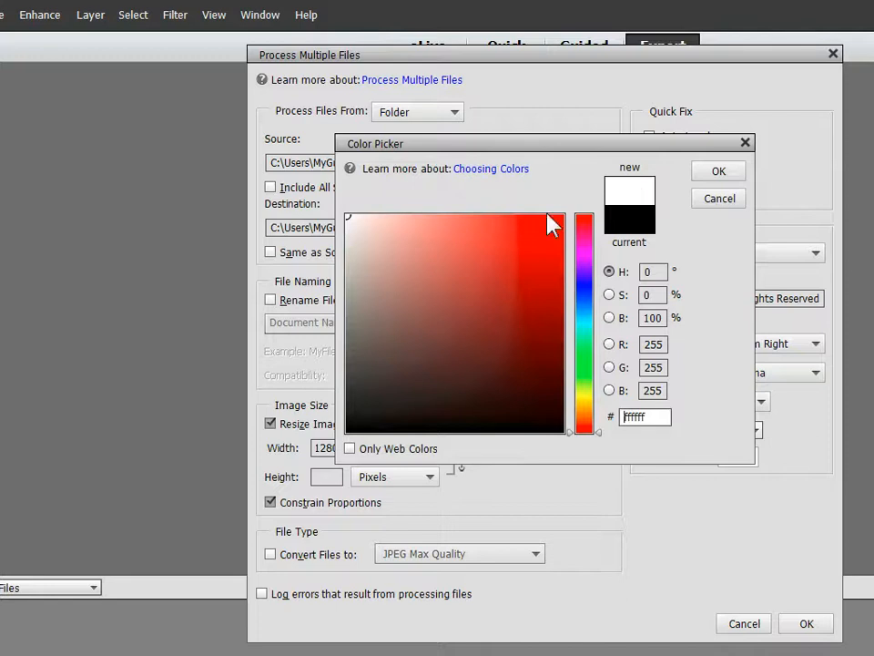
pyautogui.moveTo(635, 202)
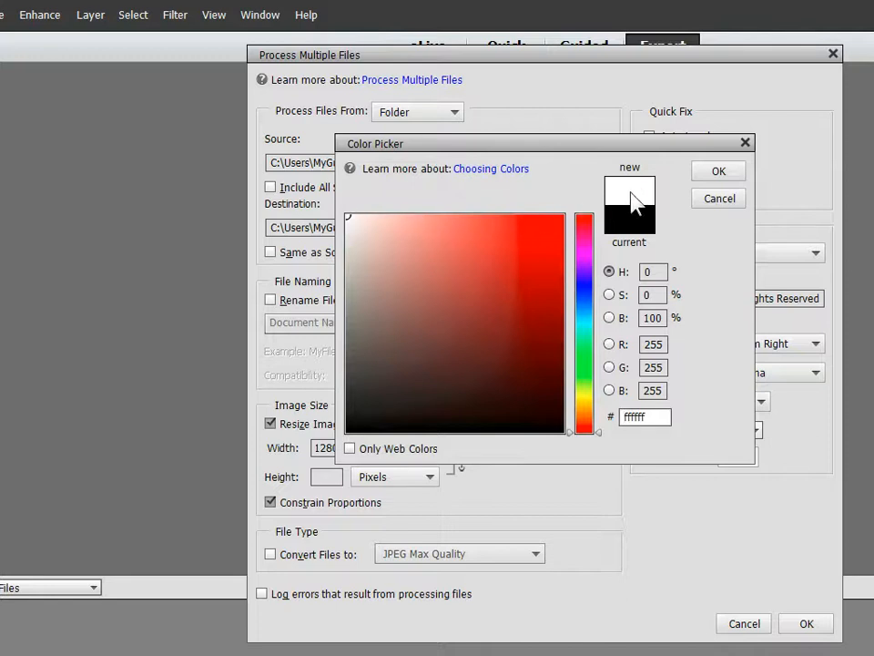
pyautogui.moveTo(633, 196)
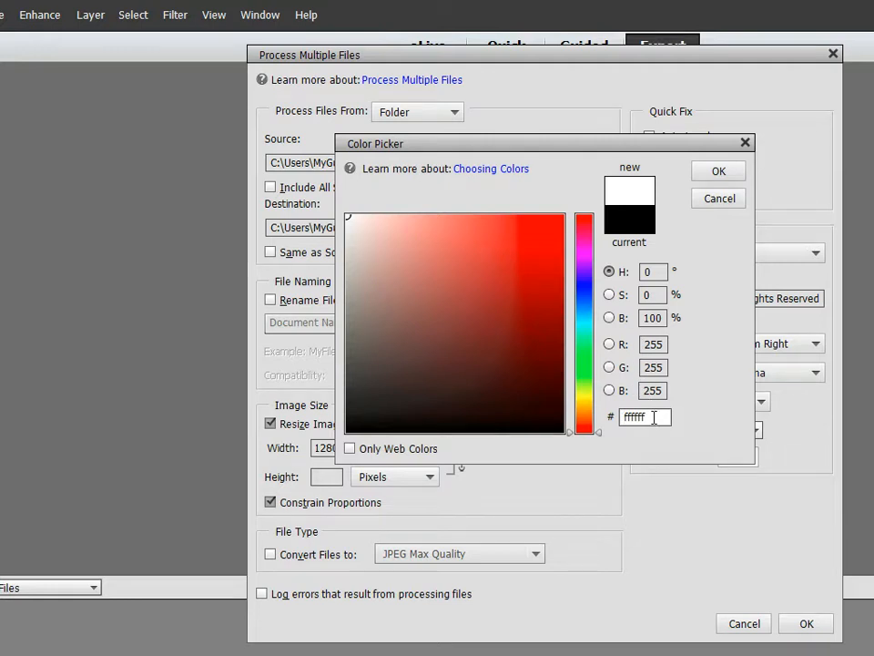
pyautogui.moveTo(722, 280)
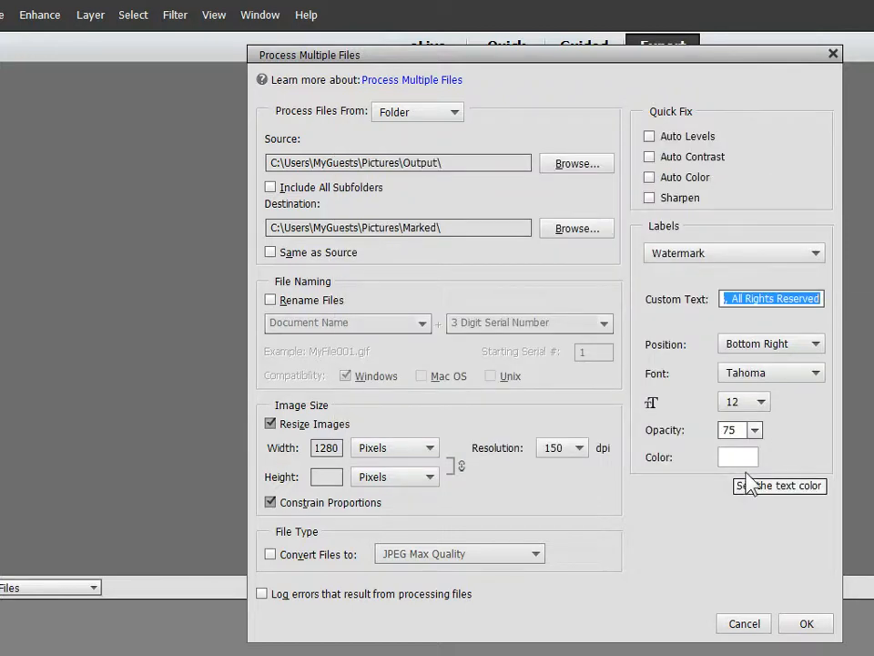
pyautogui.moveTo(788, 419)
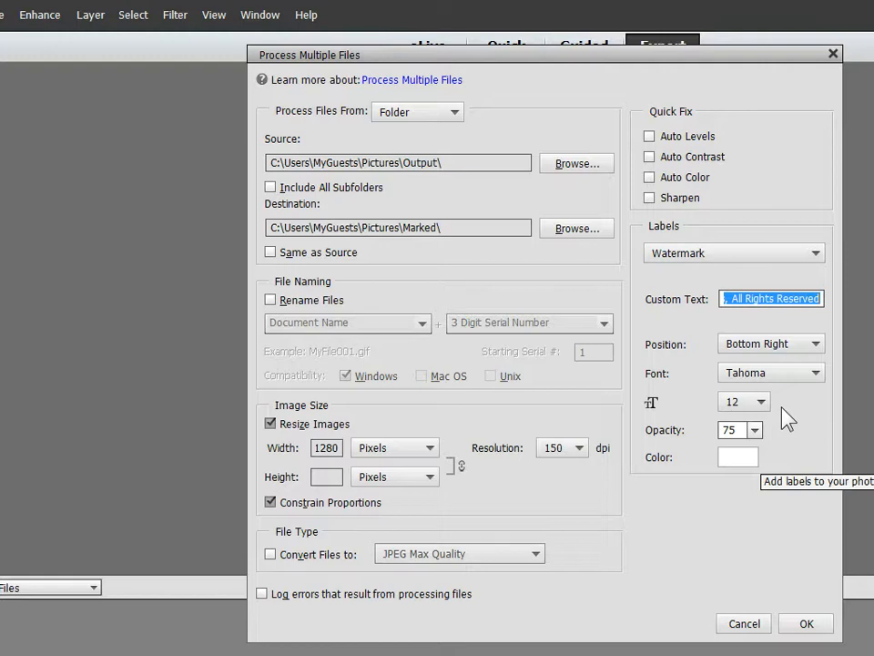
pyautogui.moveTo(793, 419)
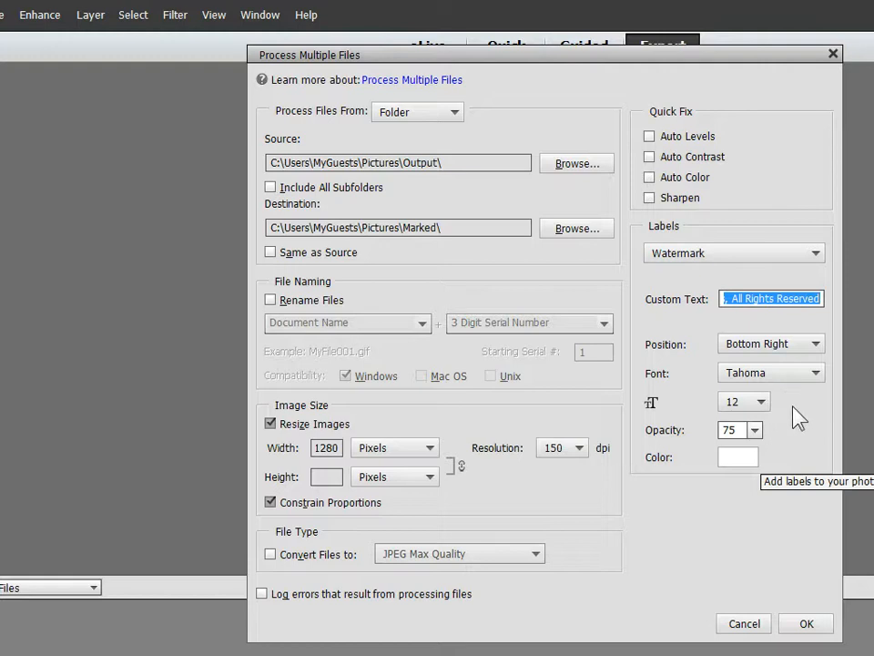
pyautogui.moveTo(796, 465)
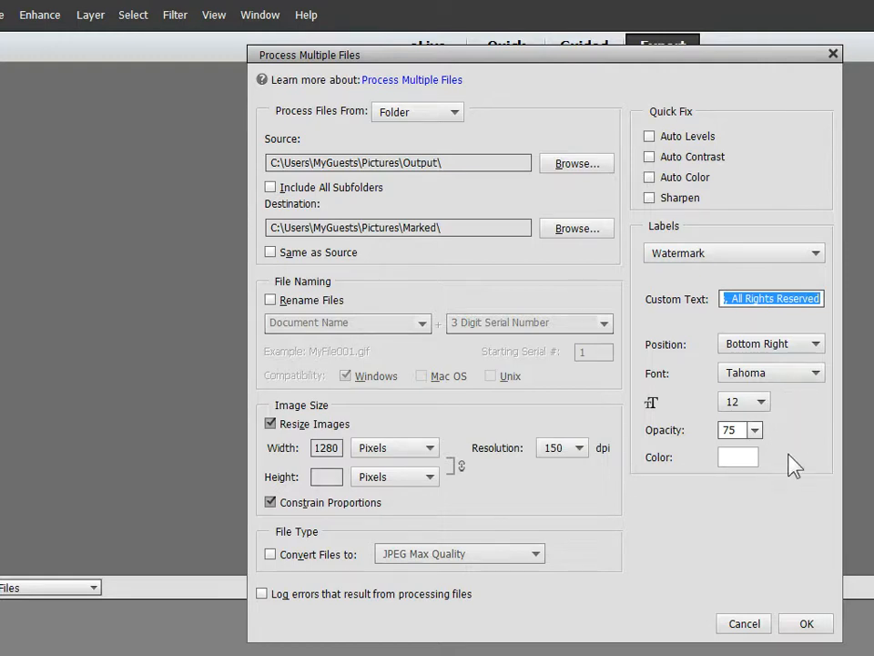
pyautogui.moveTo(807, 623)
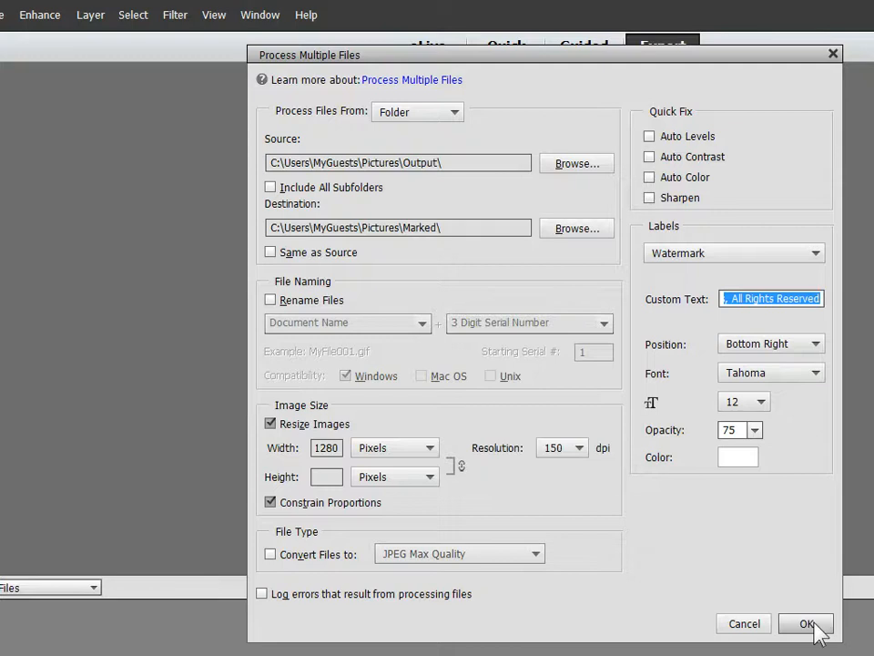
# Step: Run the batch job, then dismiss the Organizer notice with 'Don't show again' ticked
pyautogui.click(805, 624)
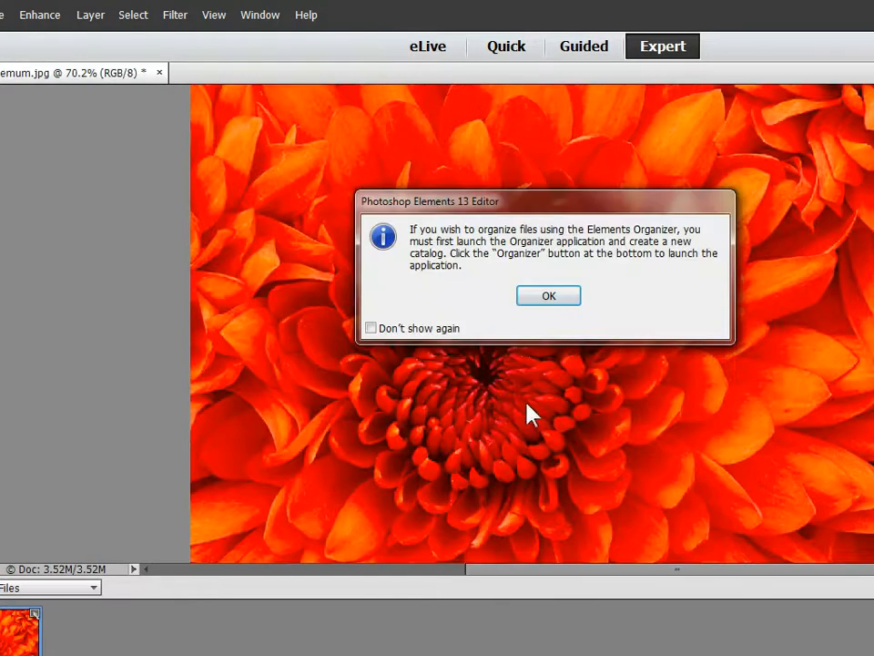
pyautogui.click(371, 327)
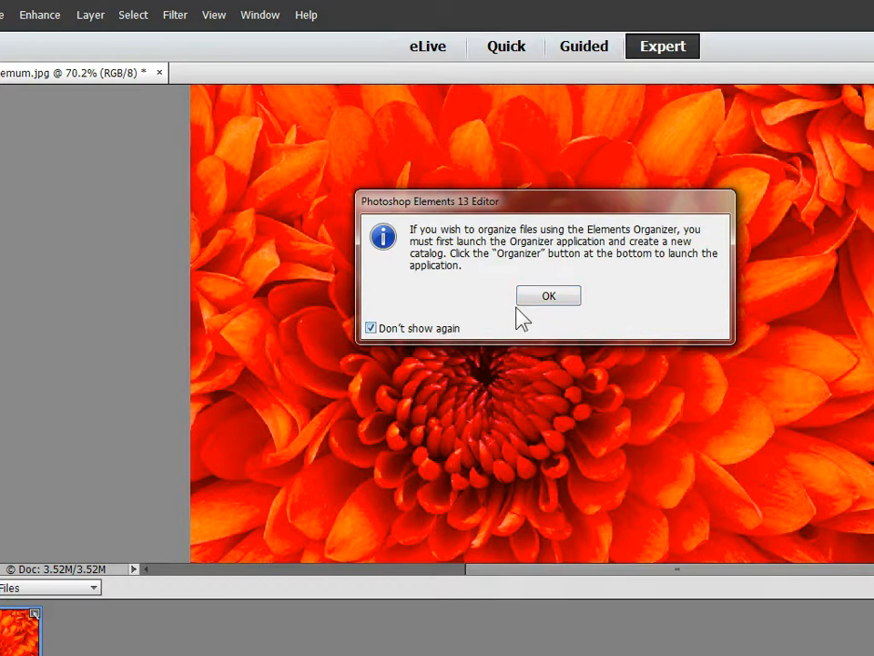
pyautogui.click(548, 295)
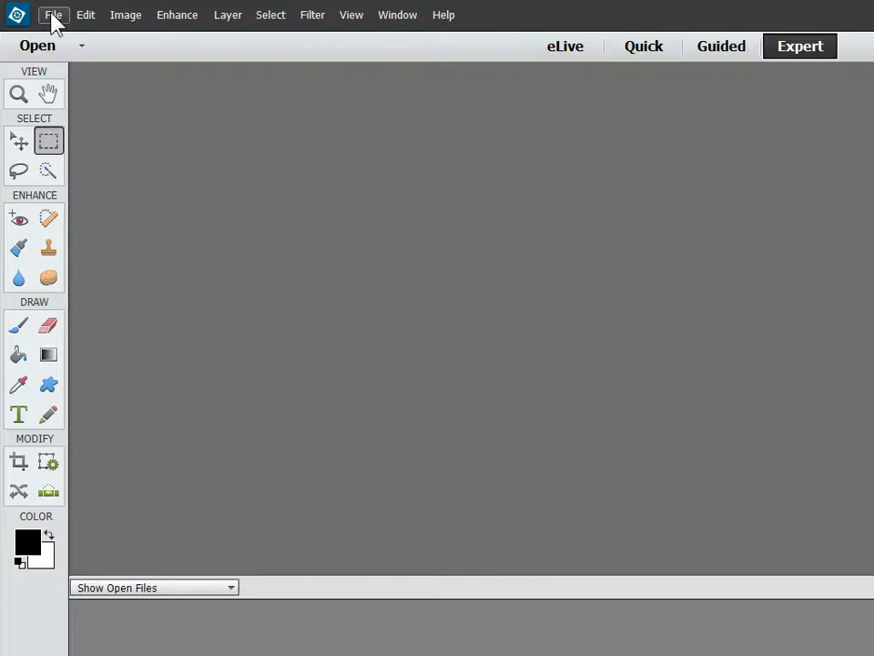
# Step: Browse File > Open into the Marked folder to see the processed photos
pyautogui.click(53, 14)
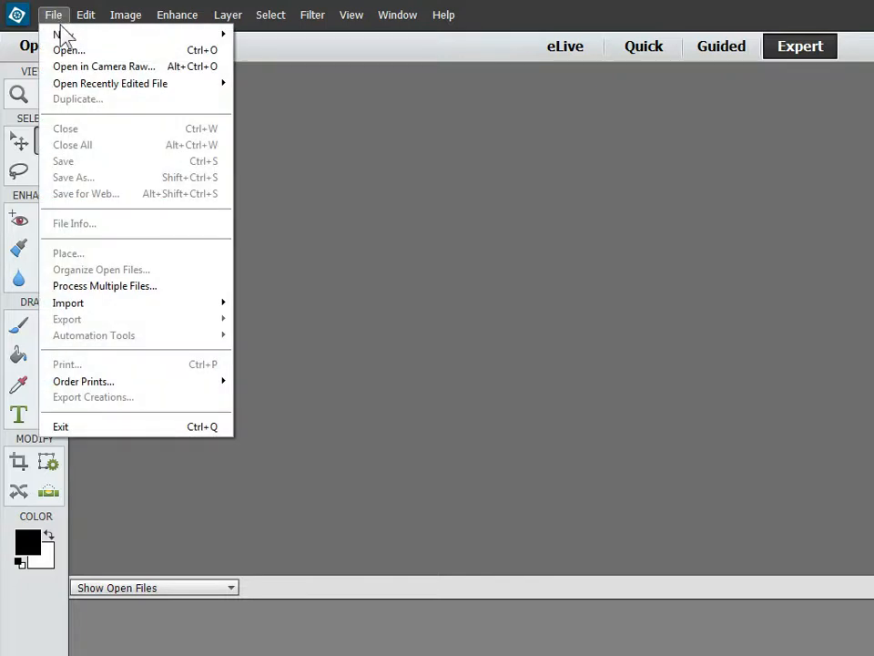
pyautogui.click(69, 50)
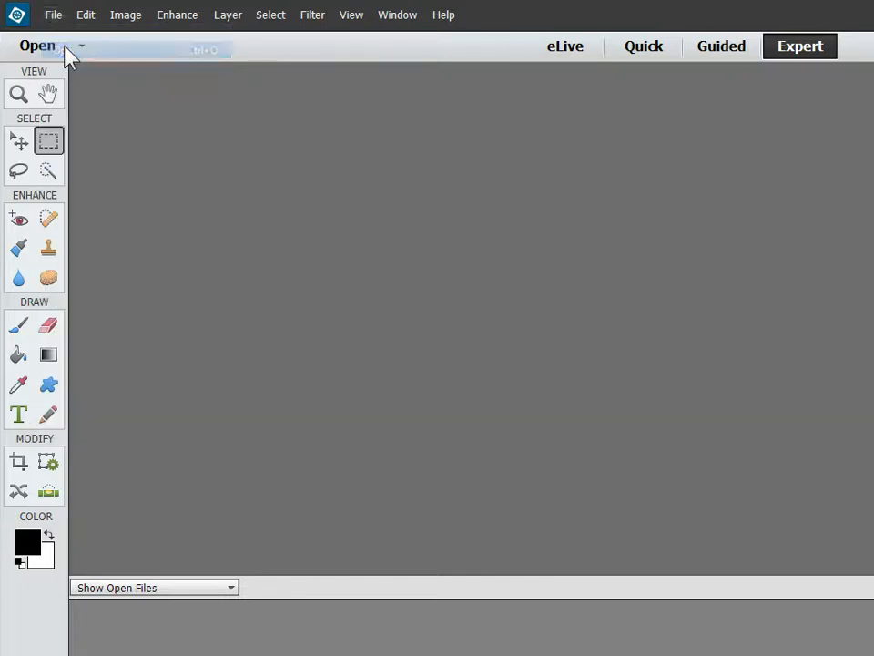
pyautogui.click(38, 45)
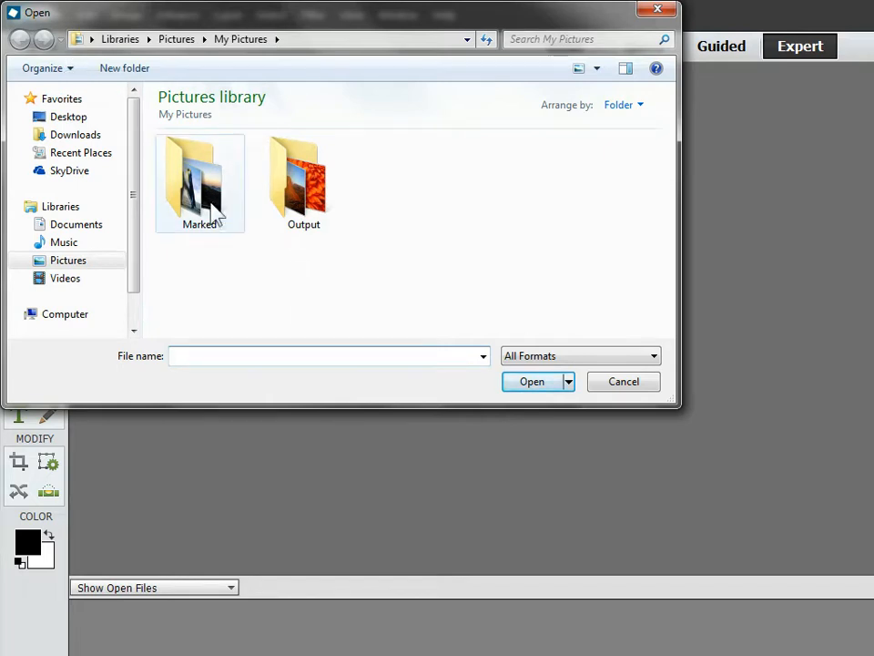
pyautogui.doubleClick(200, 178)
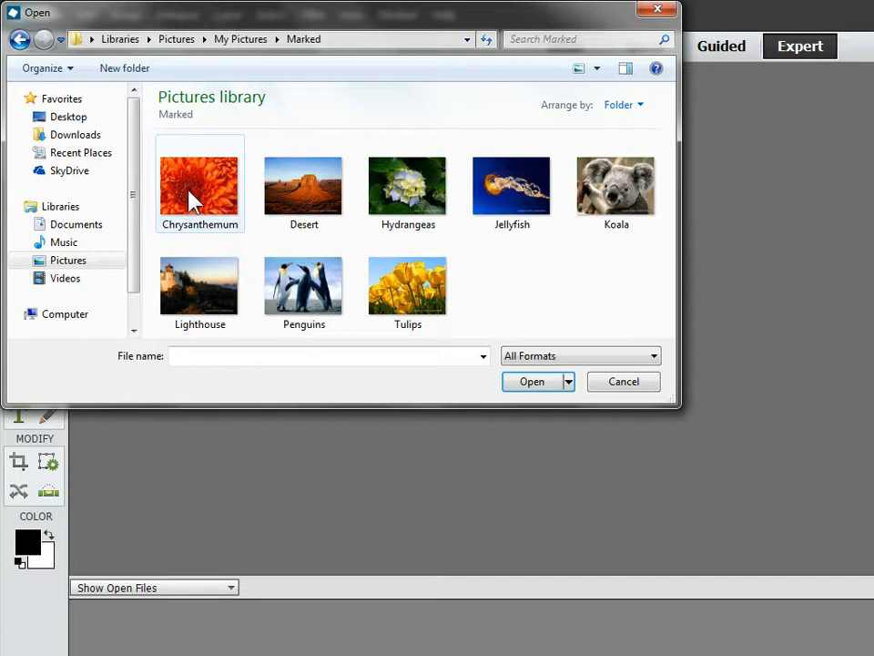